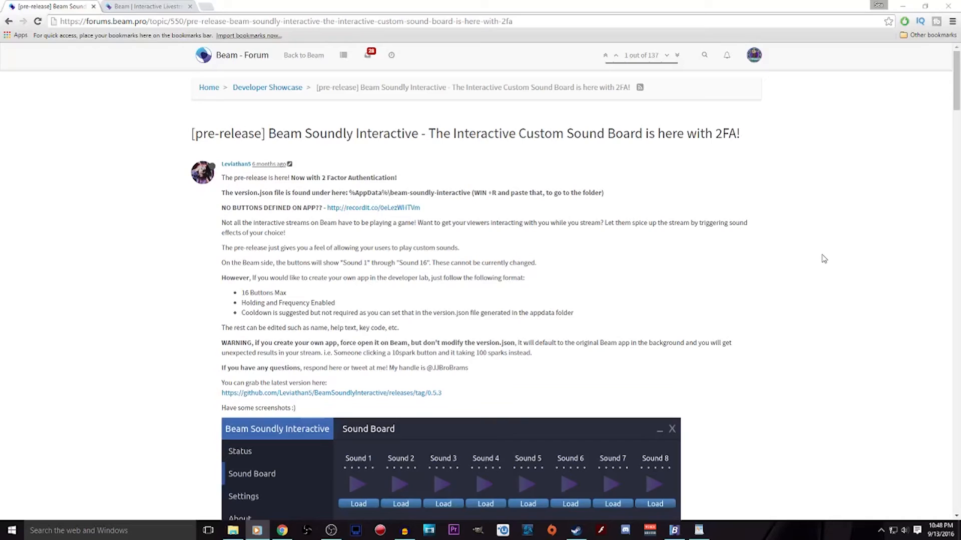
mouse_move(828, 265)
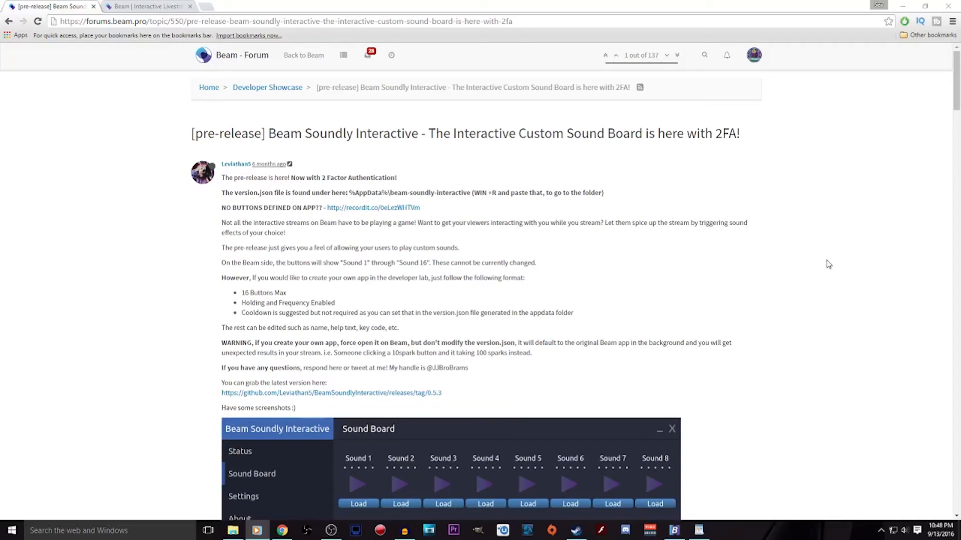
mouse_move(118, 62)
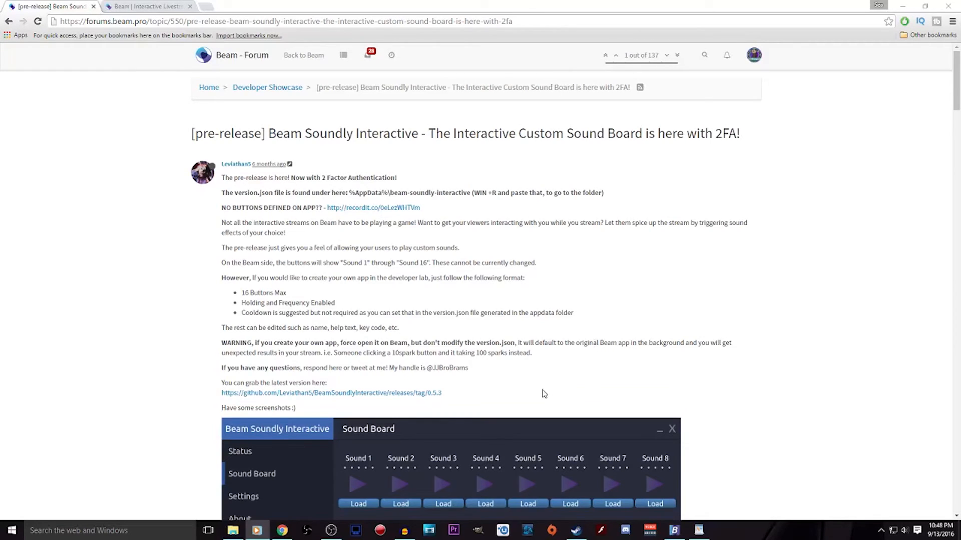
mouse_move(526, 396)
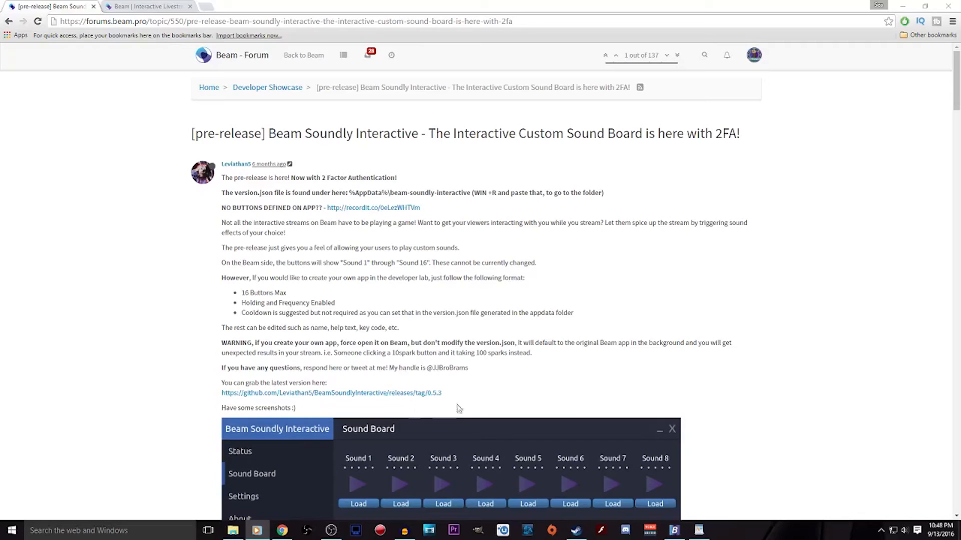
mouse_move(484, 395)
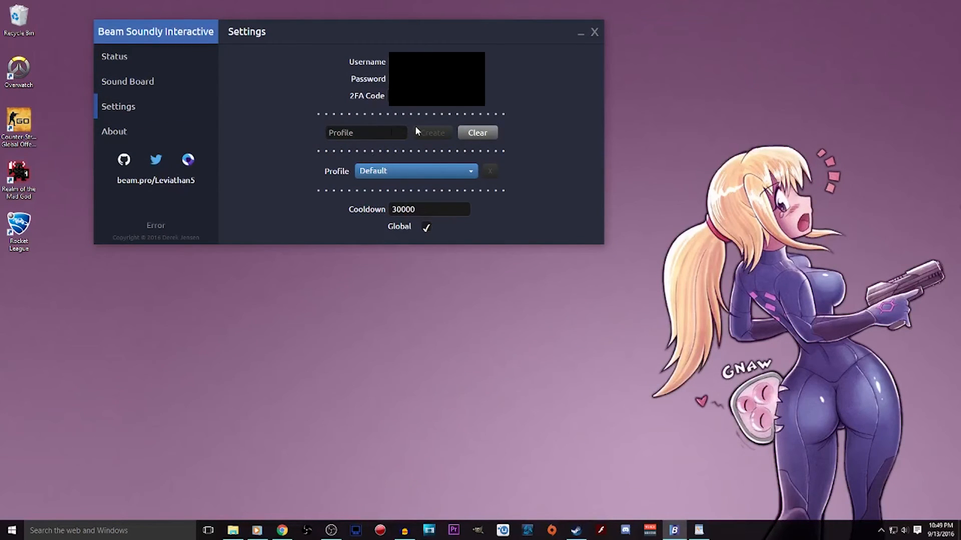
- Discard the half-typed 'Hallow' profile name and go to the Sound Board page
type("Hallow")
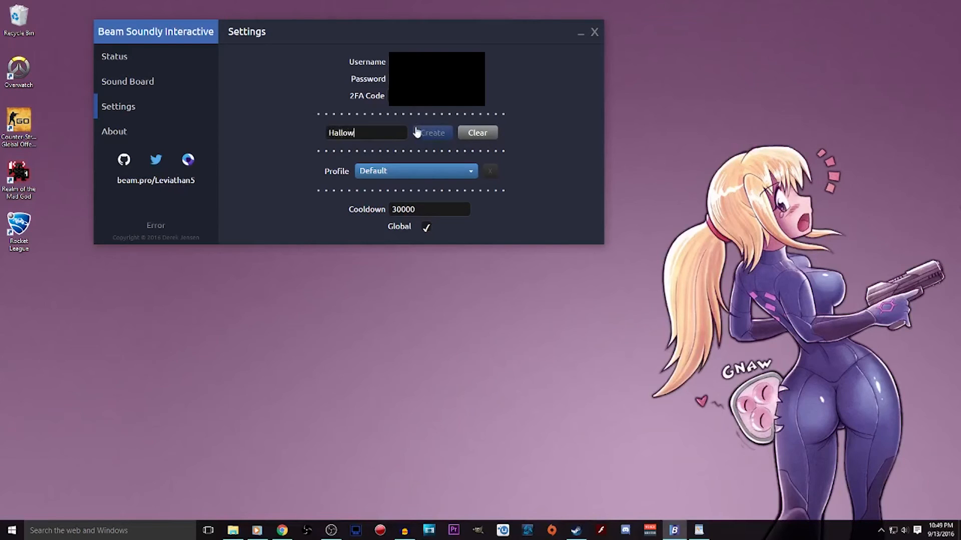
left_click(432, 132)
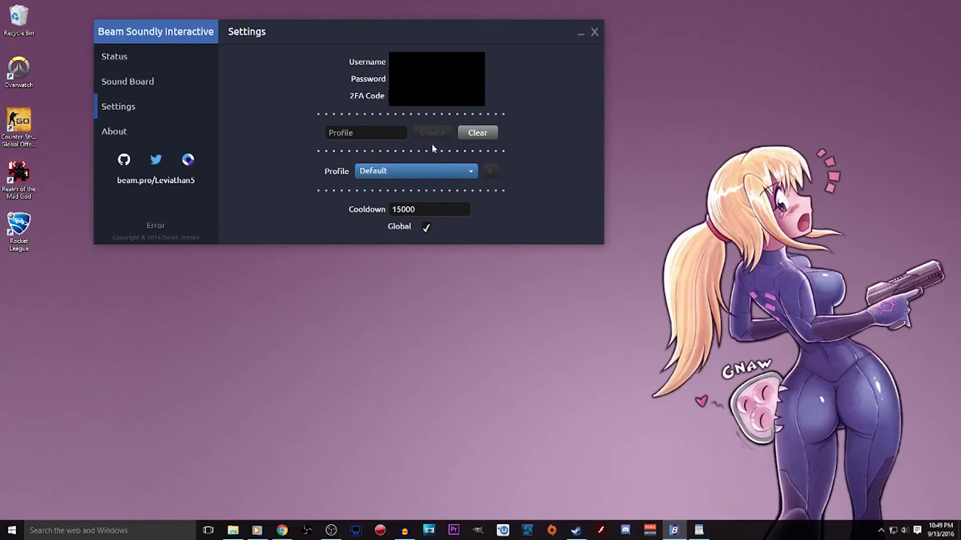
left_click(127, 81)
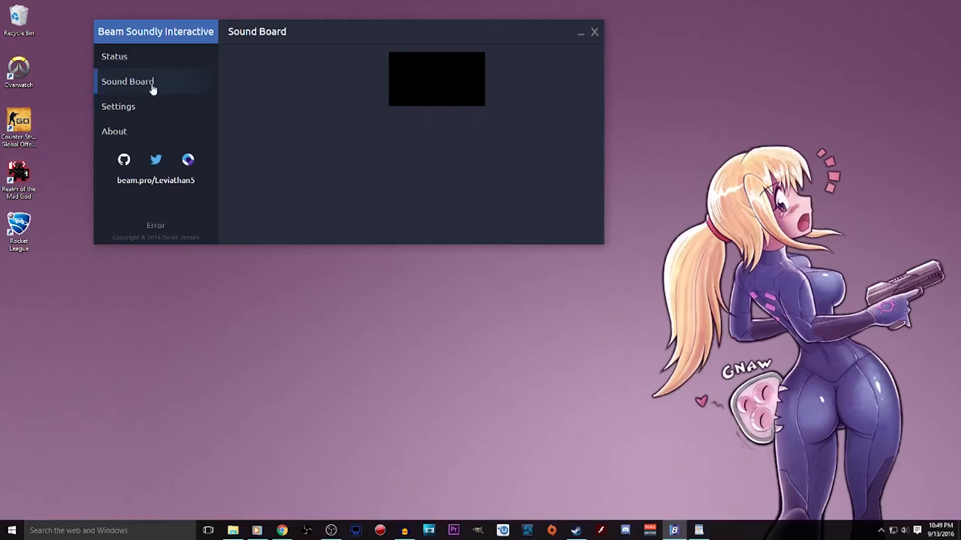
- Load the scream audio file into Sound 1 and save the slot as 'Scream'
left_click(127, 81)
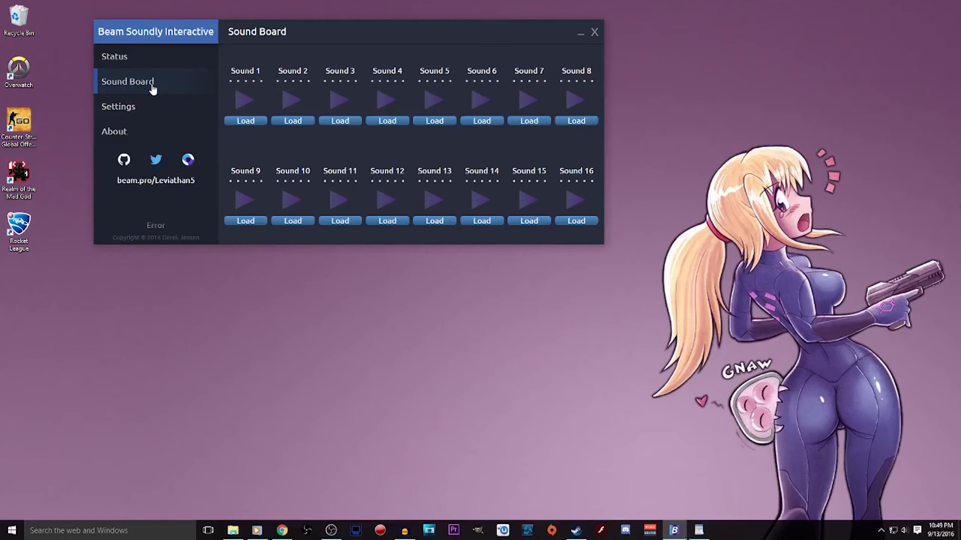
mouse_move(245, 121)
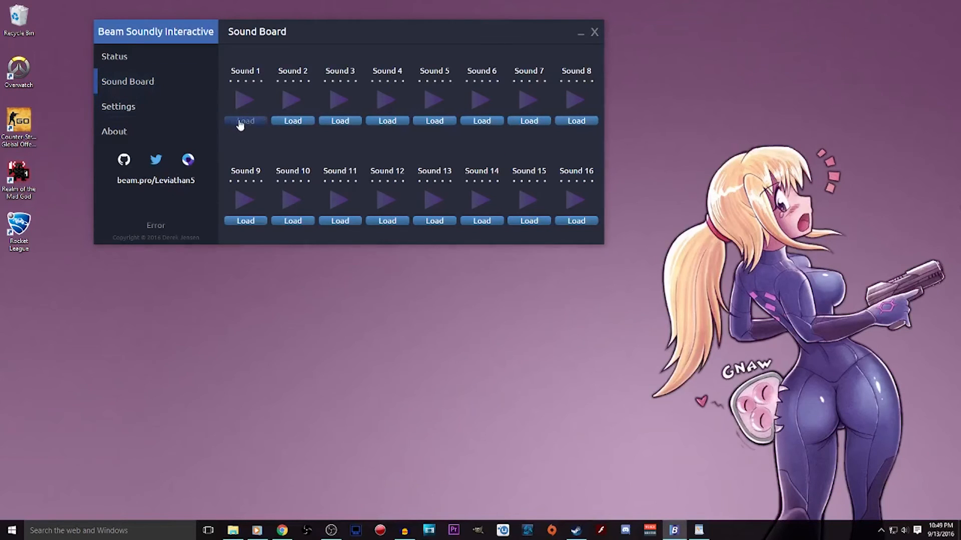
left_click(245, 121)
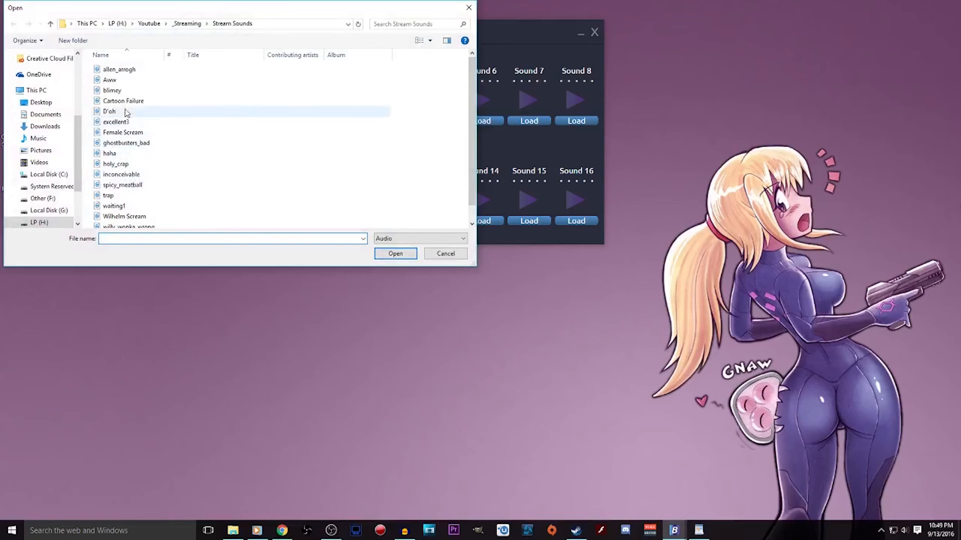
left_click(444, 254)
type("Scream")
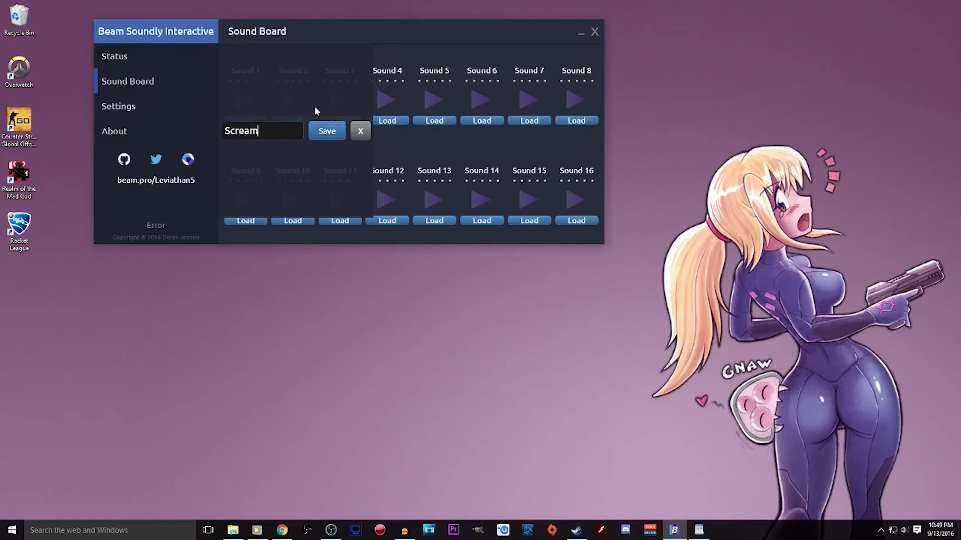
left_click(326, 131)
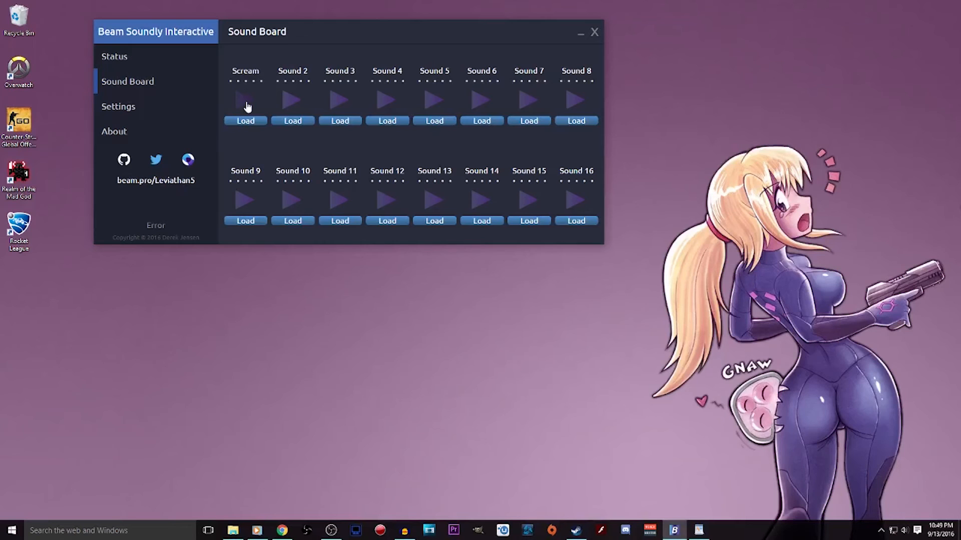
mouse_move(570, 106)
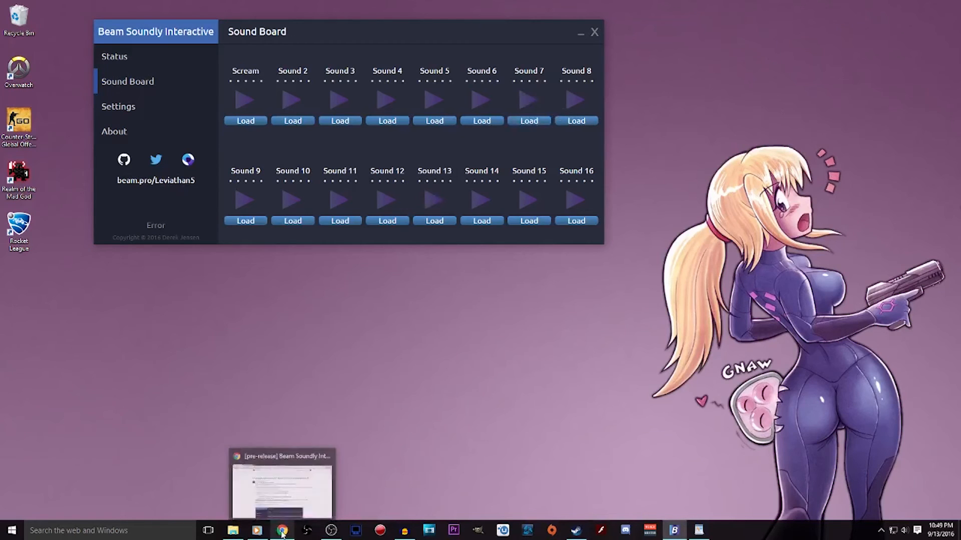
- Switch to the browser, enter Developer Lab on beam.pro and list my interactive games
left_click(281, 531)
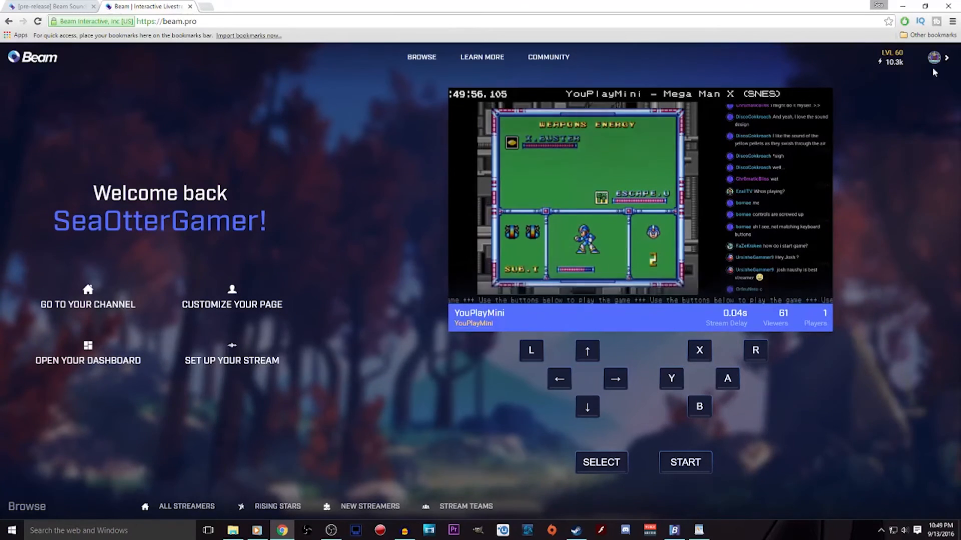
left_click(934, 57)
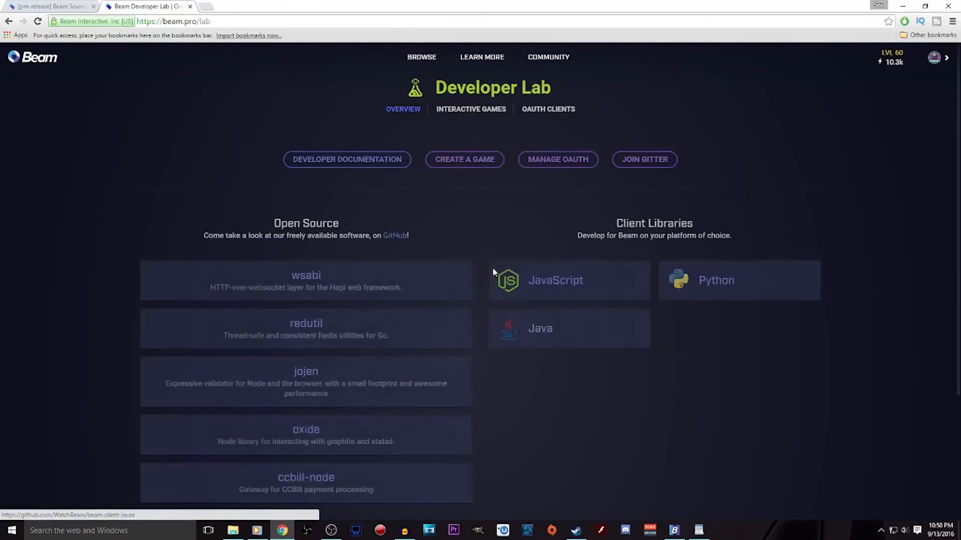
left_click(470, 109)
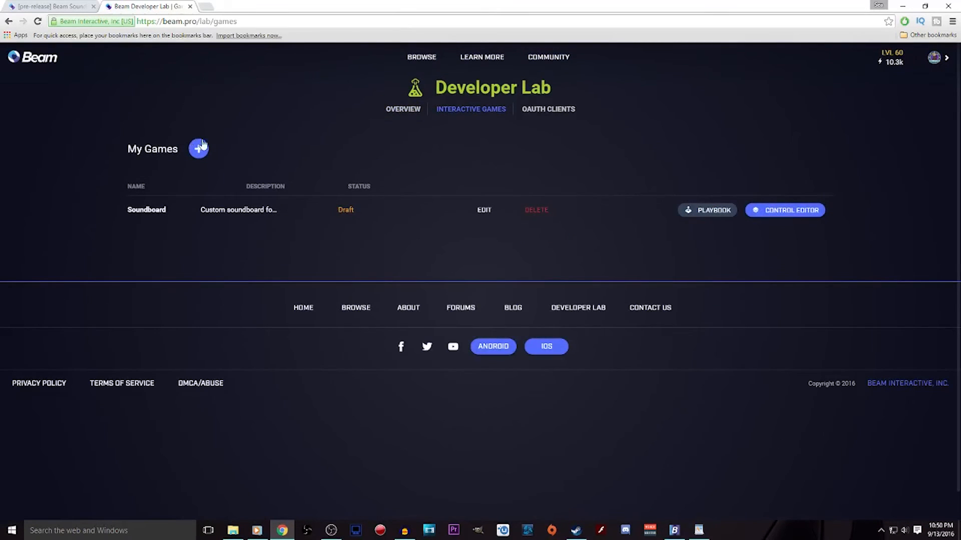
- Create a new game named 'Halloween Sounds'
left_click(198, 148)
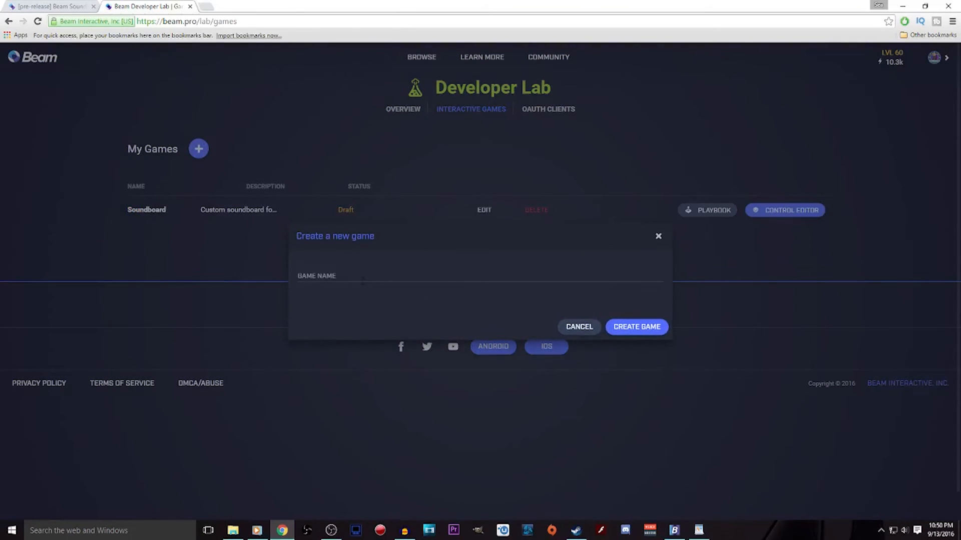
type("Halloween Sounds")
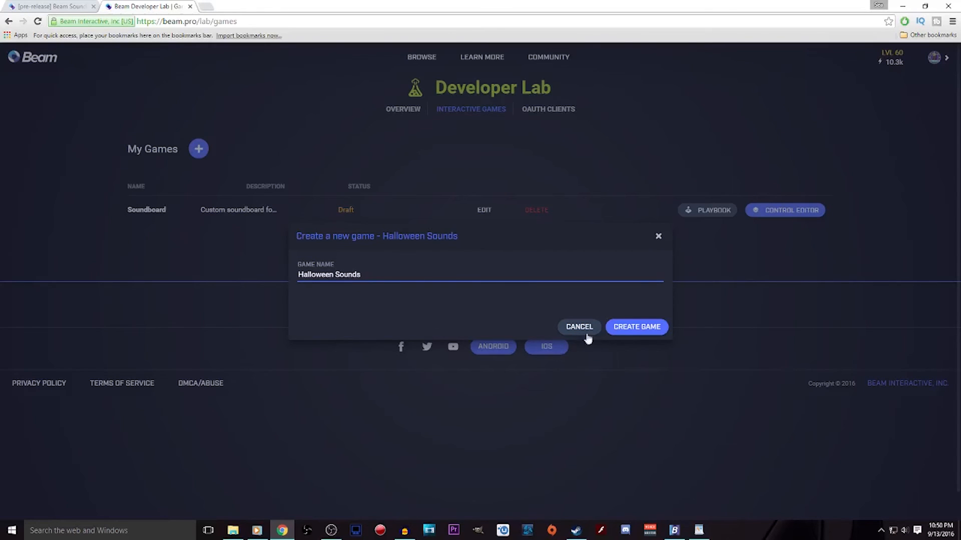
left_click(636, 327)
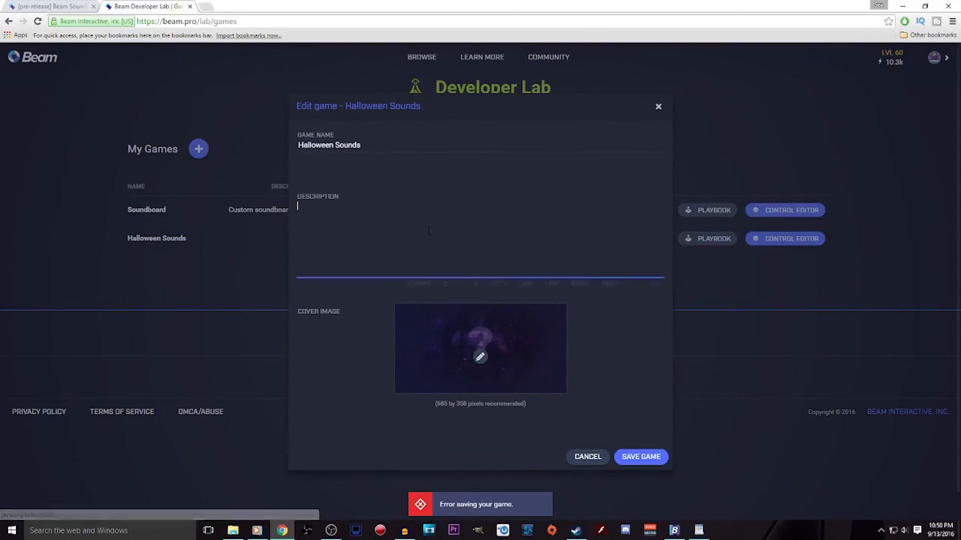
- Give the game the description 'Halloween sound board' and save it
type("Halloween")
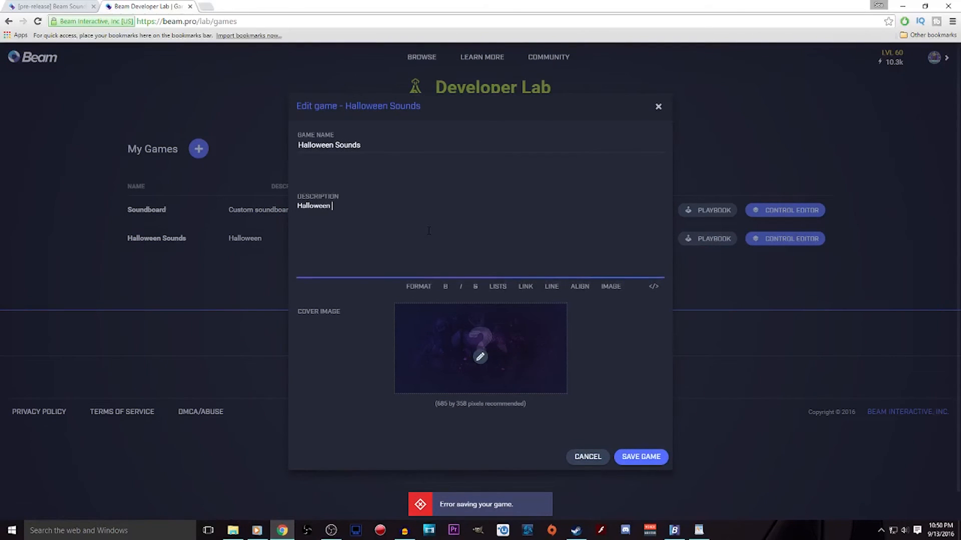
type("sound board")
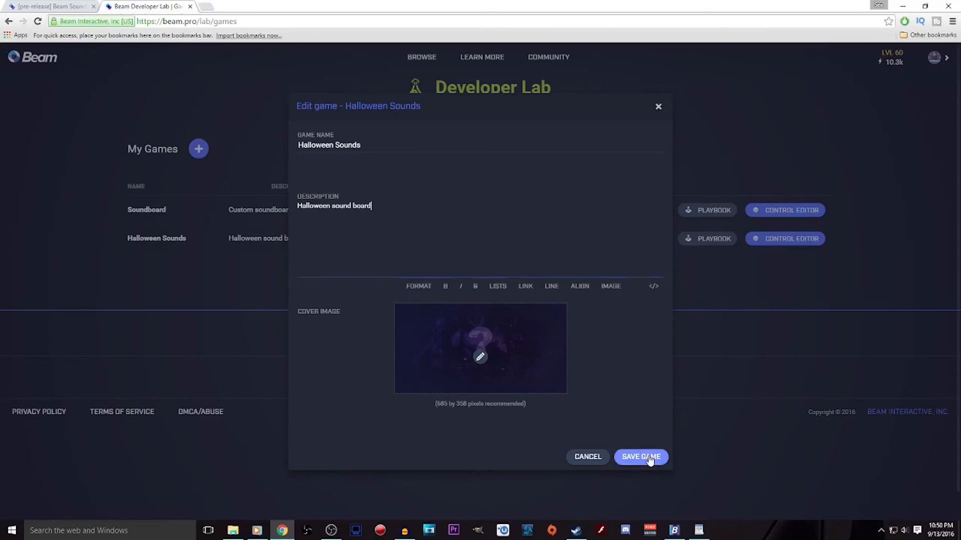
left_click(641, 457)
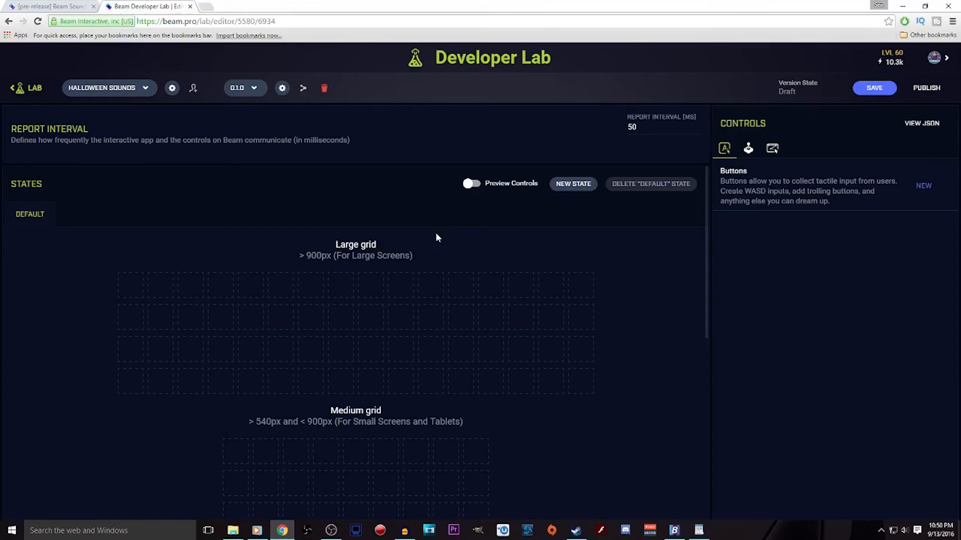
mouse_move(923, 186)
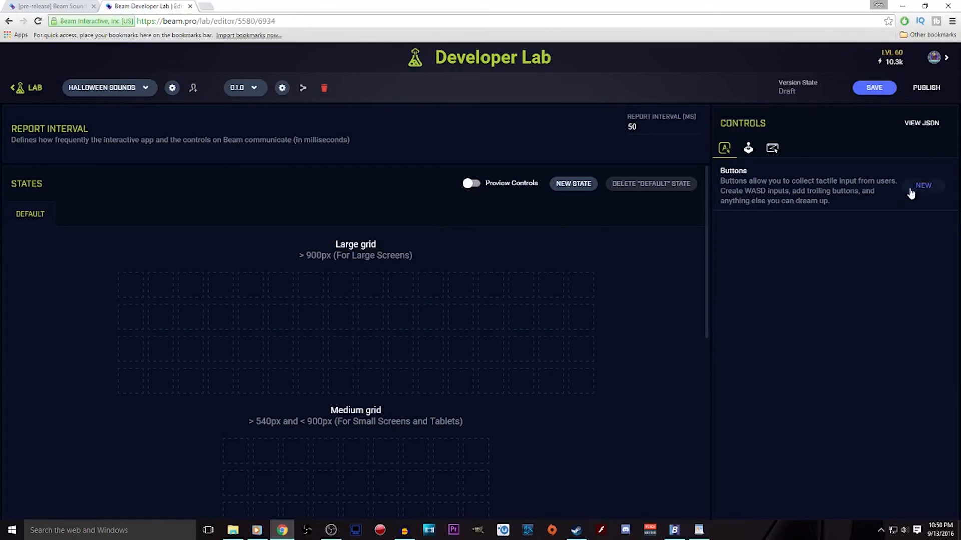
- Add button #0 and turn on its Holding and Frequency analysis
left_click(924, 186)
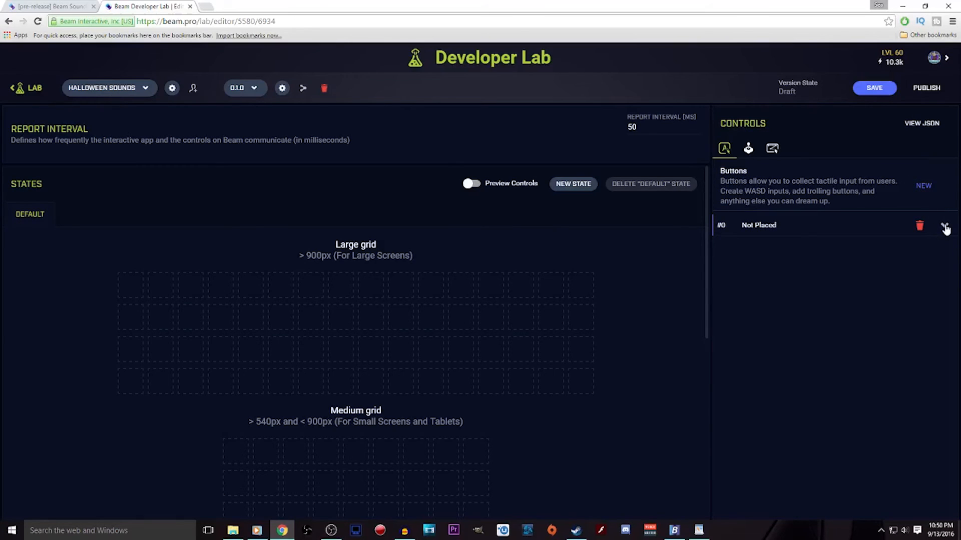
left_click(946, 225)
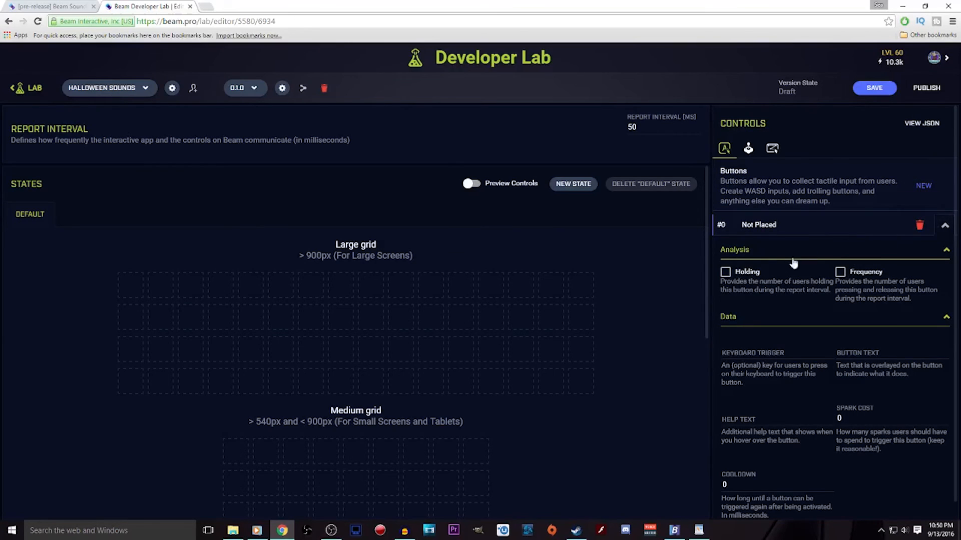
left_click(725, 272)
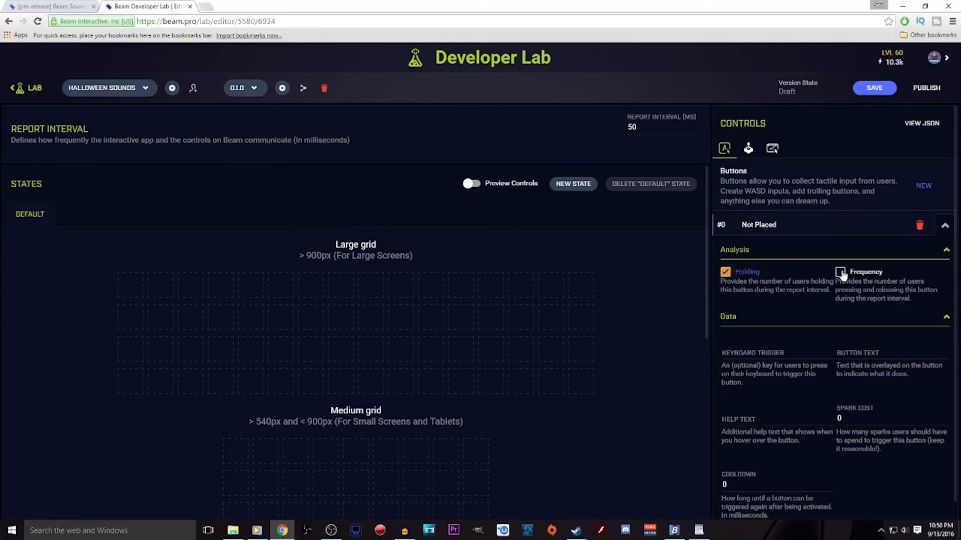
left_click(840, 272)
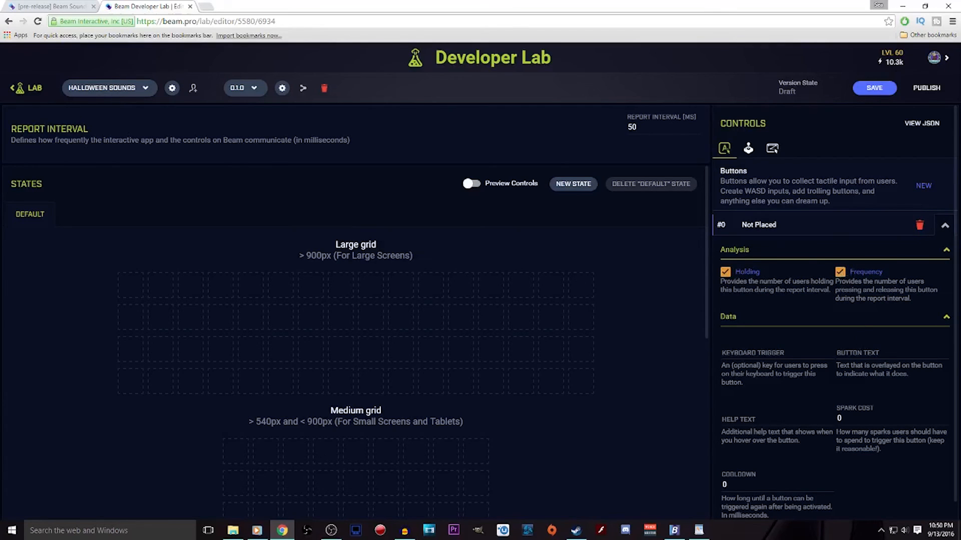
- Set button text 'Female Scream', help text 'Help Text' and a 30000 ms cooldown
type("F")
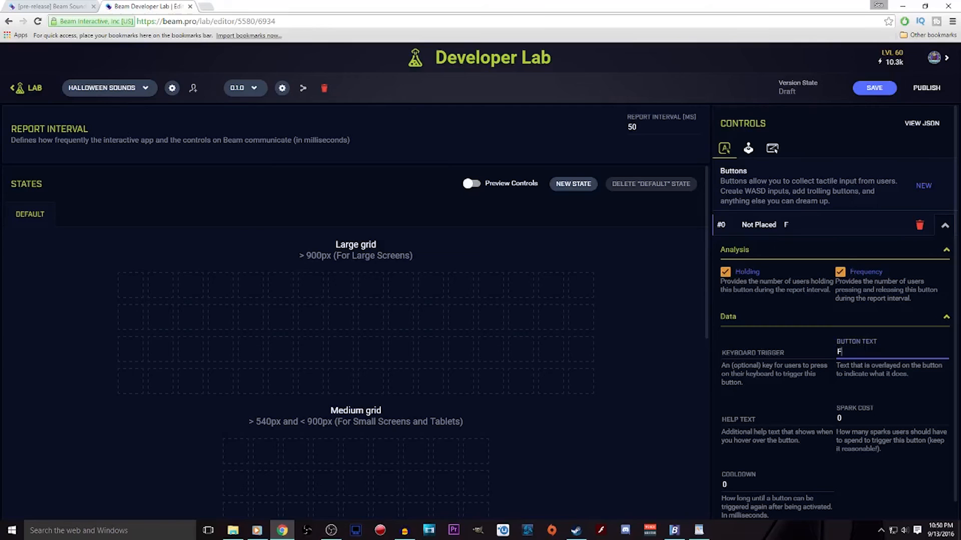
type("emale Scream")
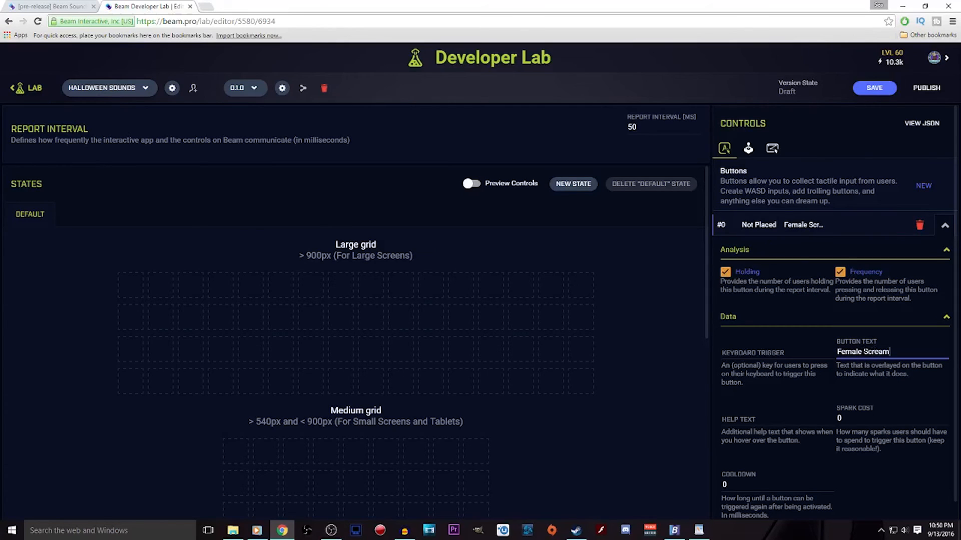
left_click(777, 418)
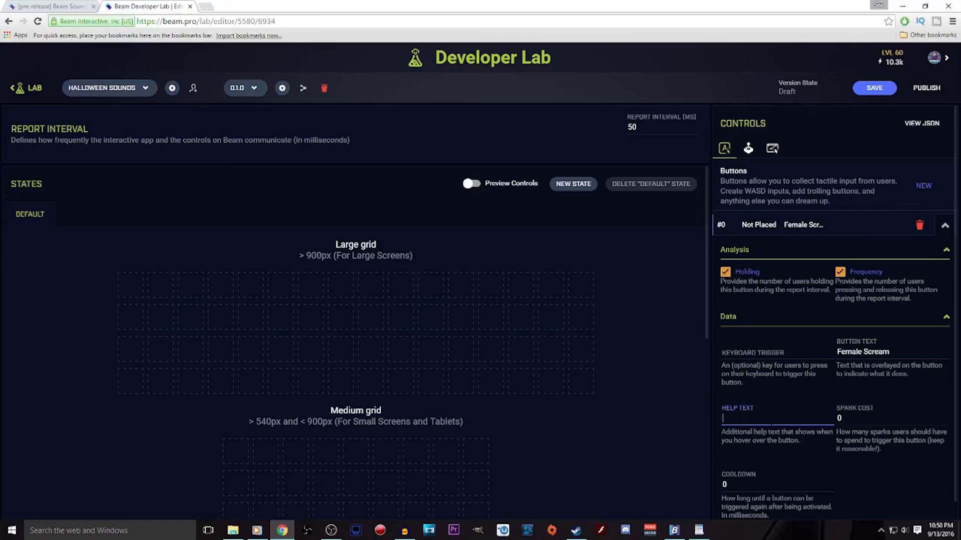
type("Help")
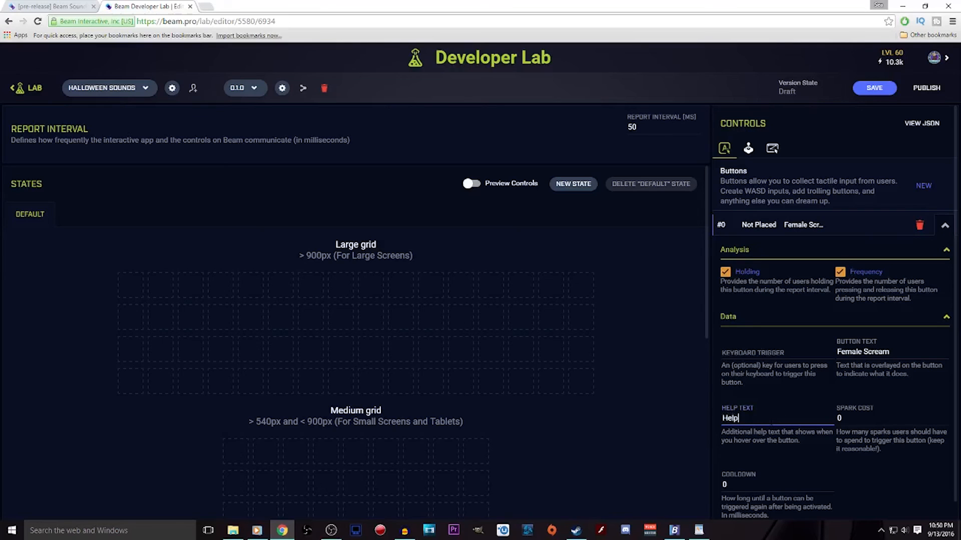
type("Text")
left_click(893, 419)
type("100")
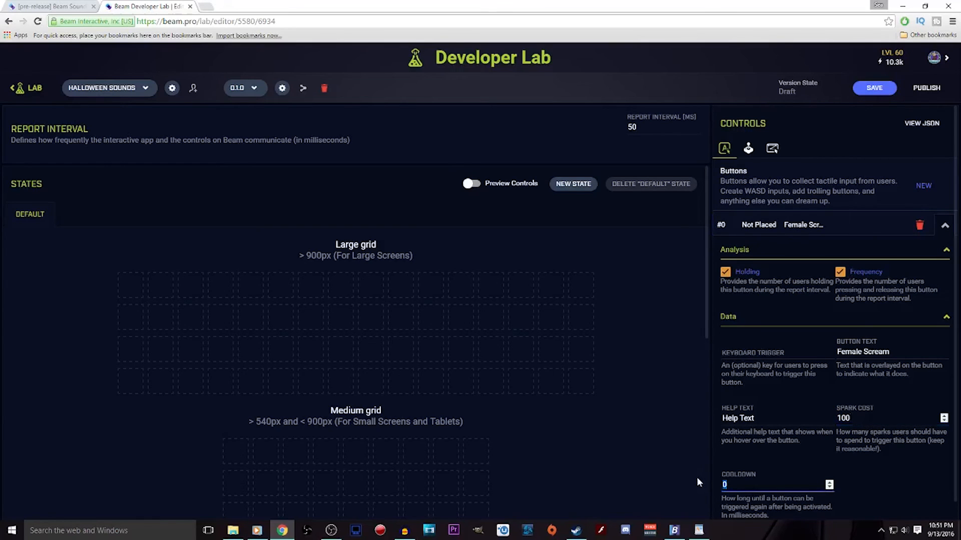
type("30000")
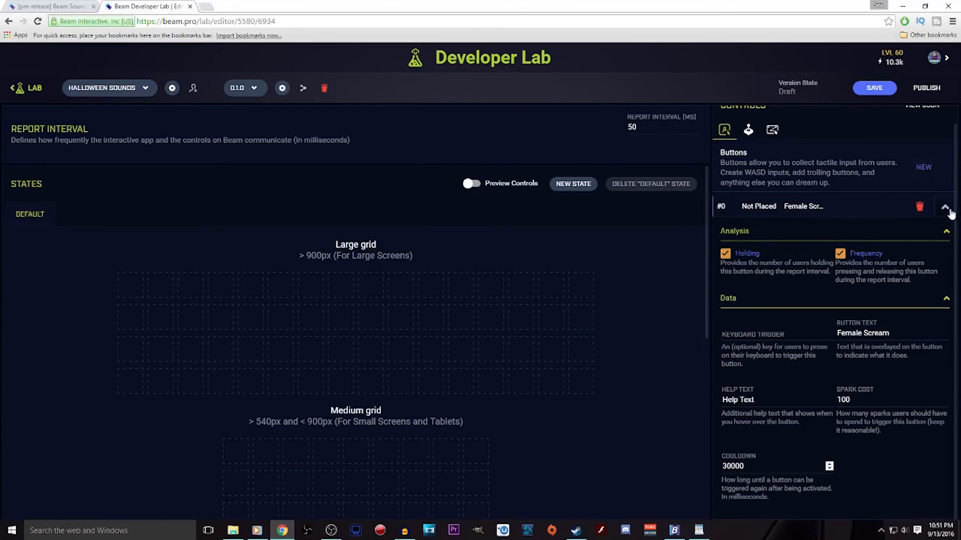
left_click(943, 206)
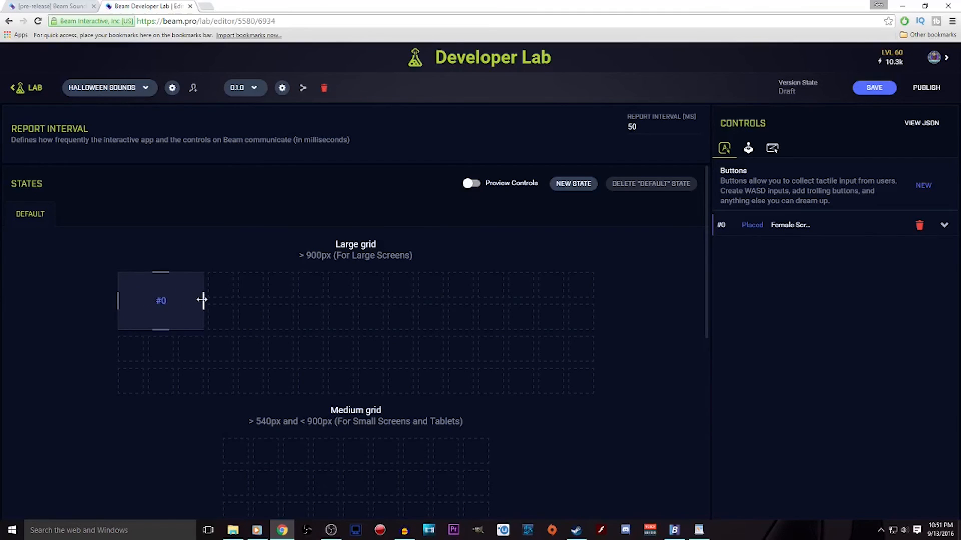
- Shrink the placed Female Scream button to a small square at the grid's top-left
left_click_drag(203, 300, 173, 300)
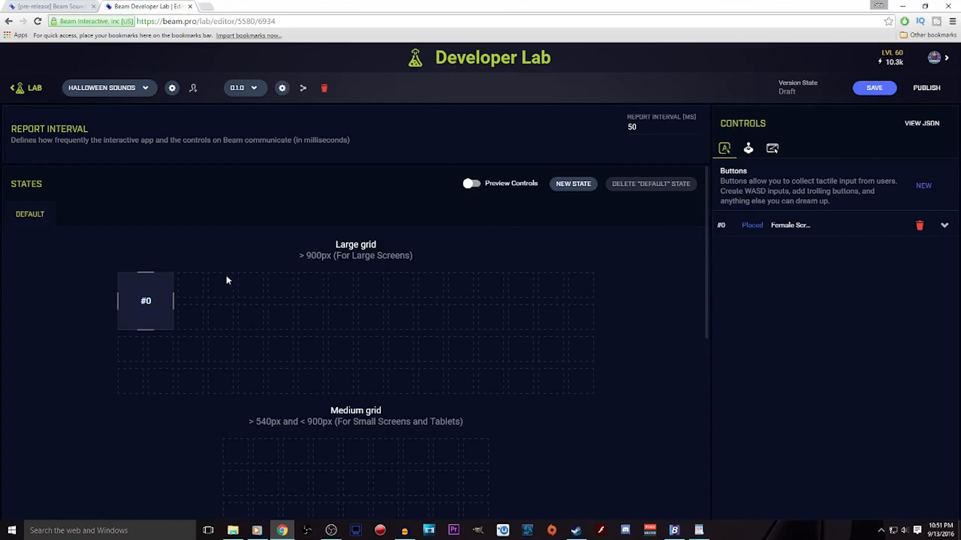
mouse_move(171, 281)
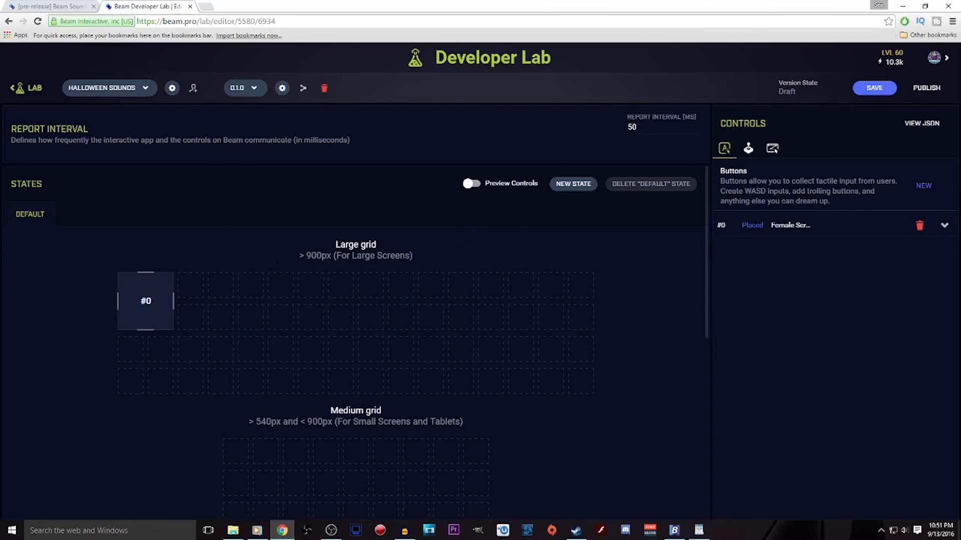
mouse_move(457, 245)
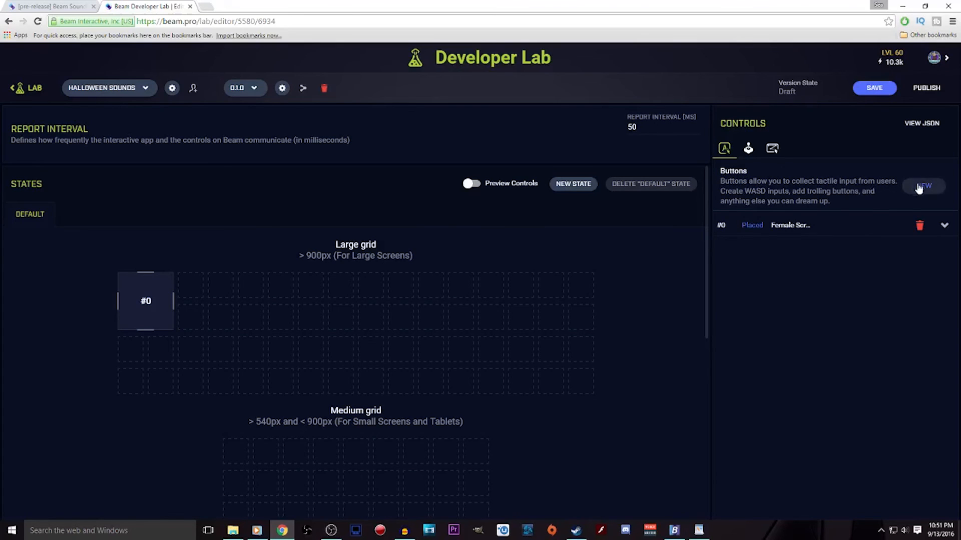
- Add more unplaced buttons with the NEW button
left_click(924, 187)
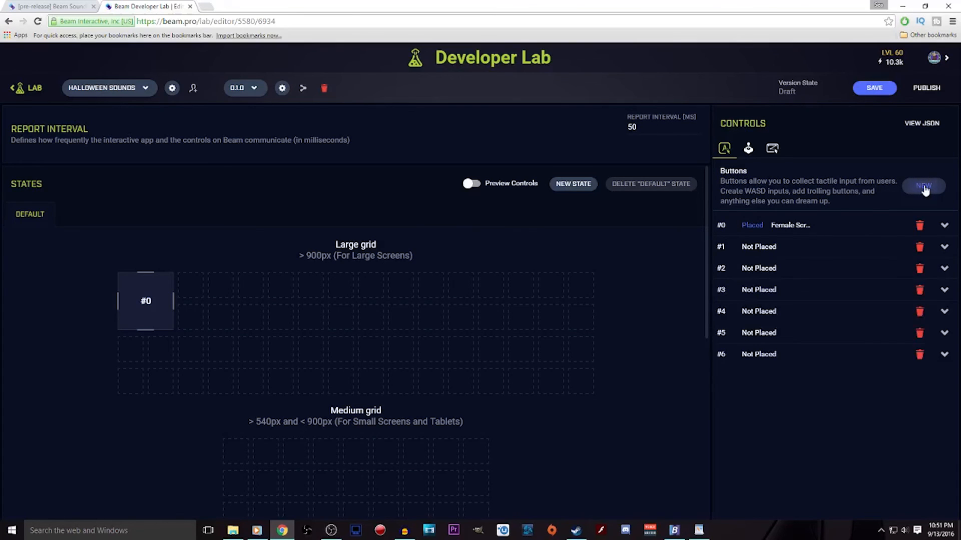
left_click(922, 186)
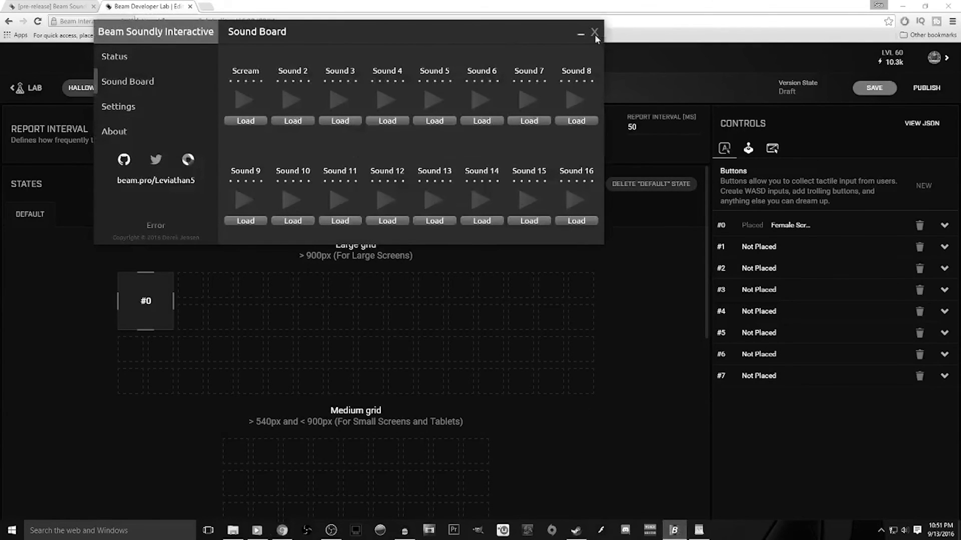
mouse_move(601, 39)
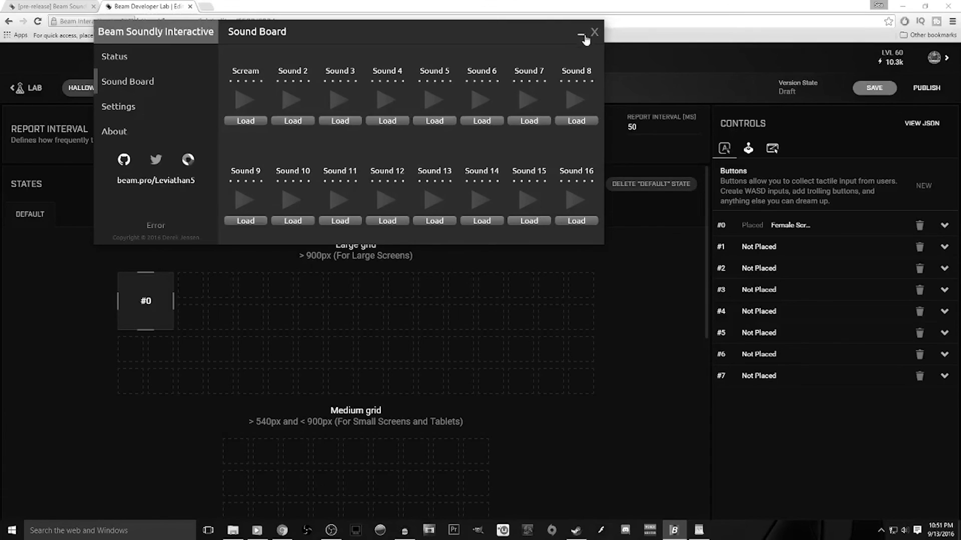
mouse_move(582, 38)
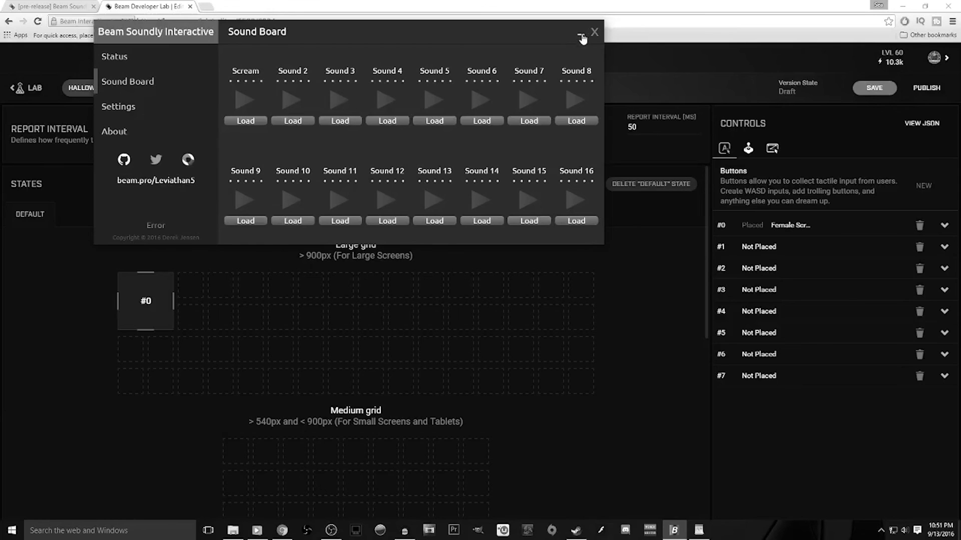
- Minimize the Beam Soundly Interactive window to reveal the Developer Lab editor
left_click(593, 32)
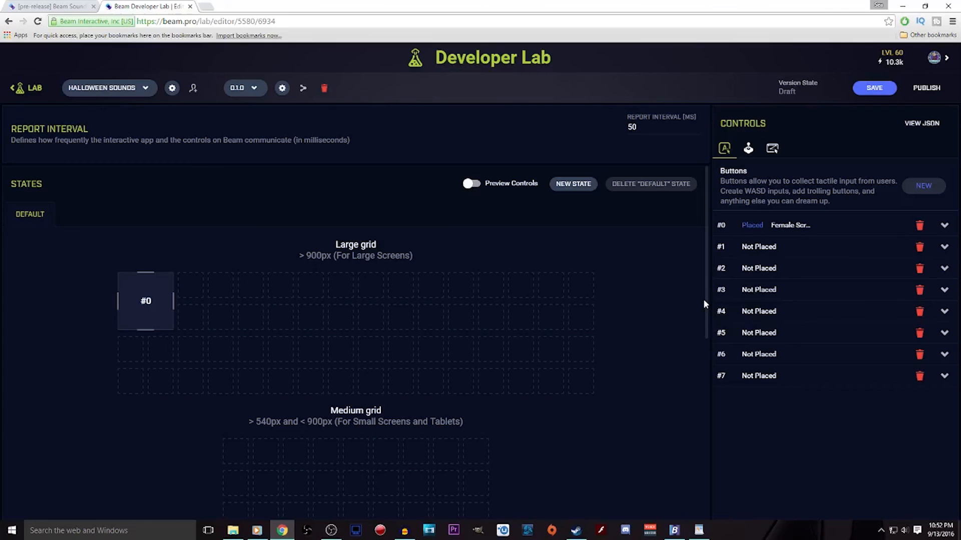
- Set the report interval to 100 ms and toggle the controls preview on and off
left_click(658, 127)
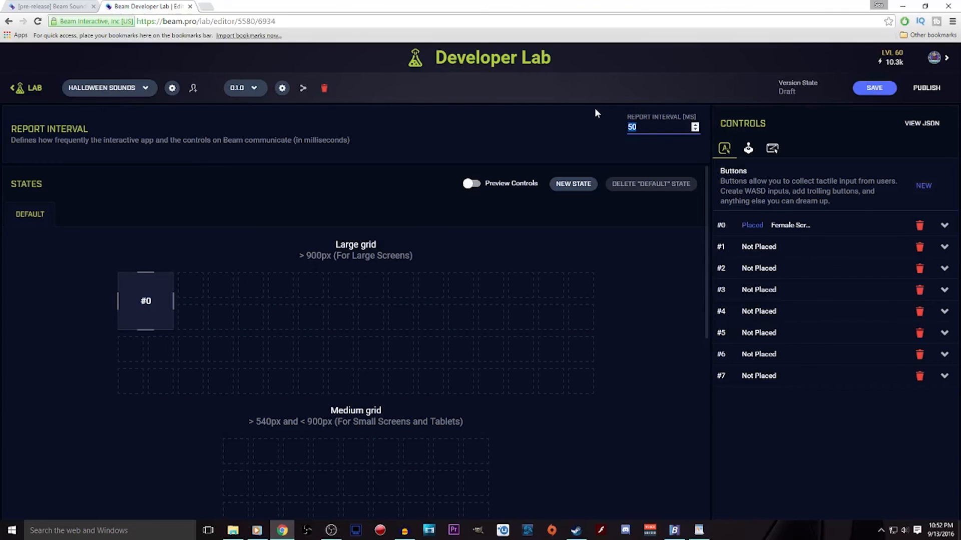
type("100")
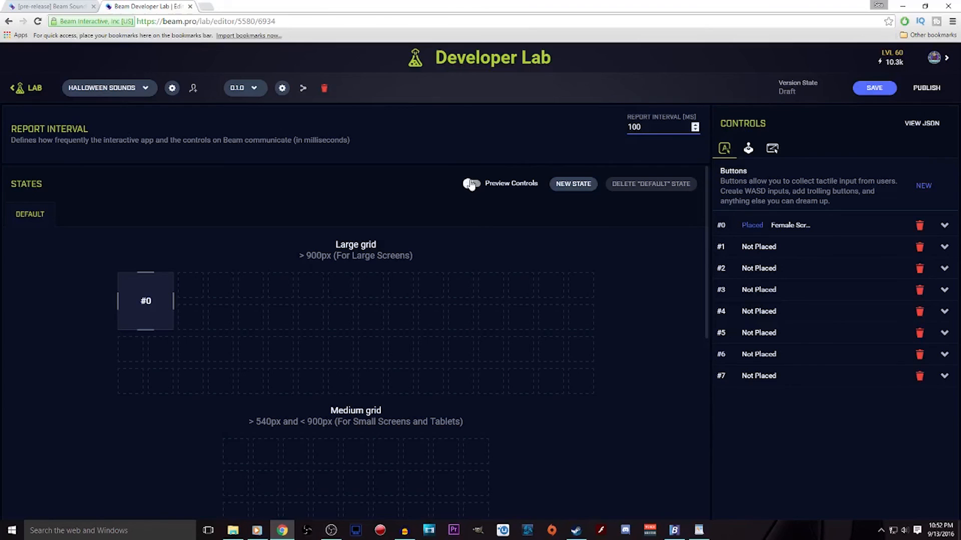
left_click(472, 183)
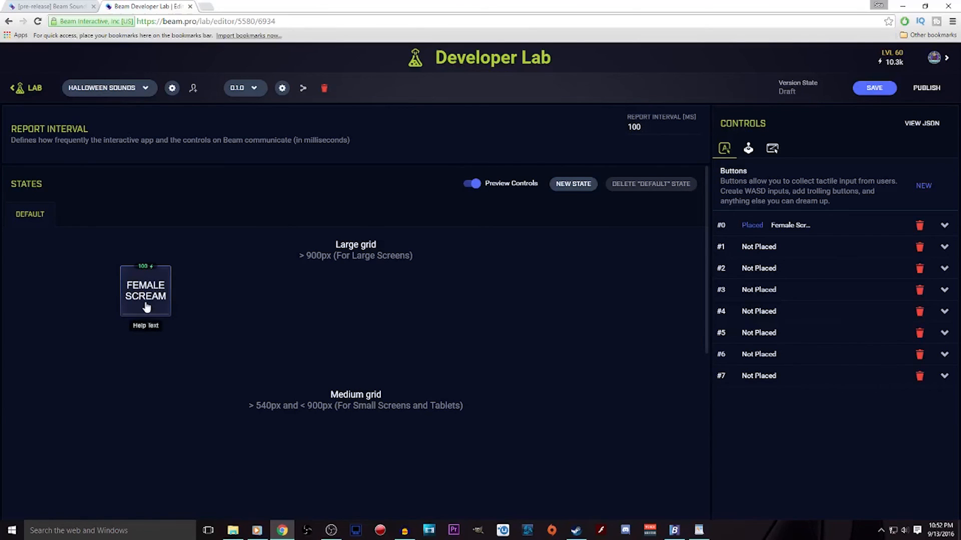
mouse_move(178, 301)
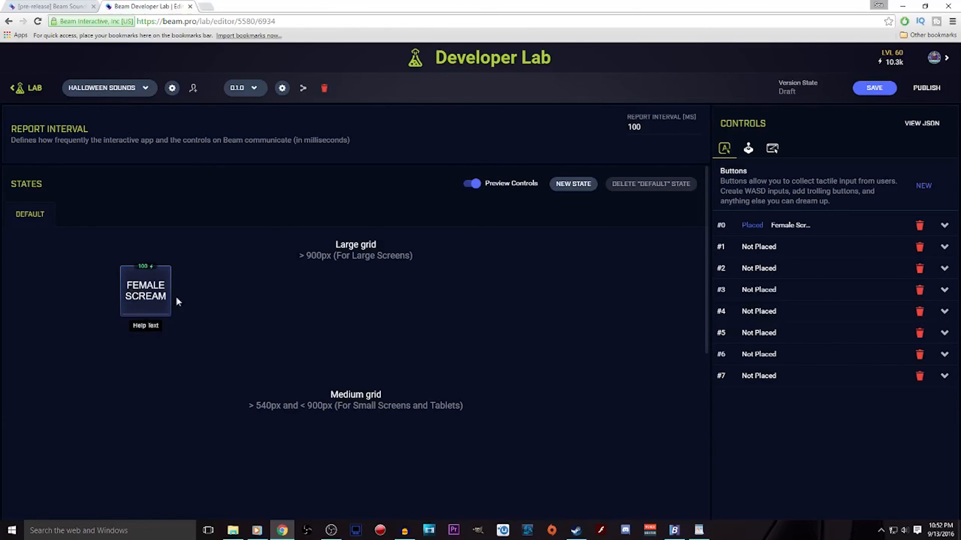
left_click(470, 184)
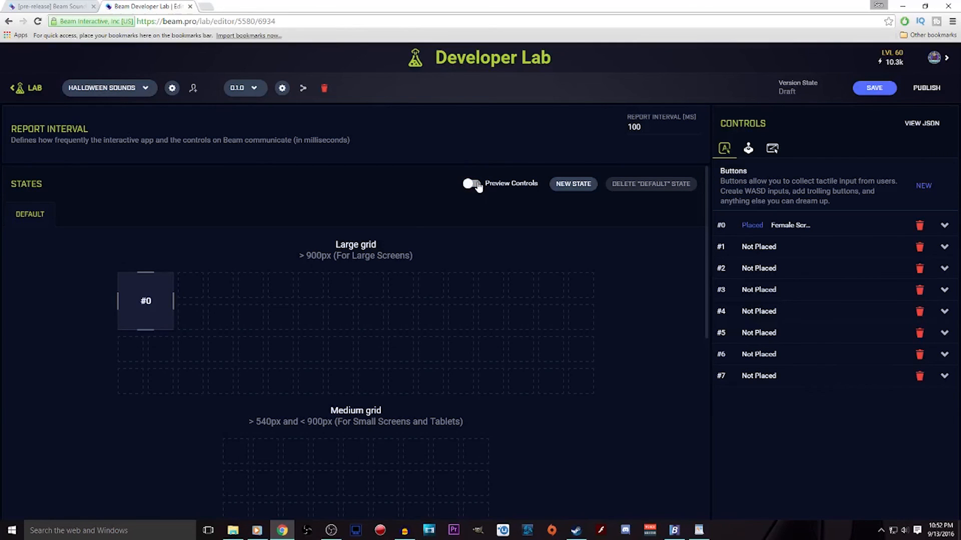
mouse_move(302, 88)
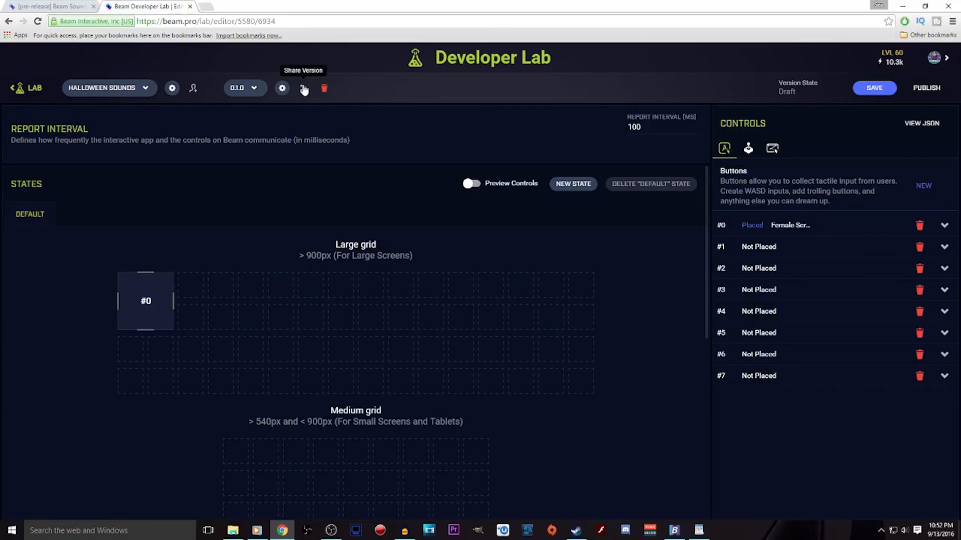
- Share the version so anyone with the version ID and code can play
left_click(302, 88)
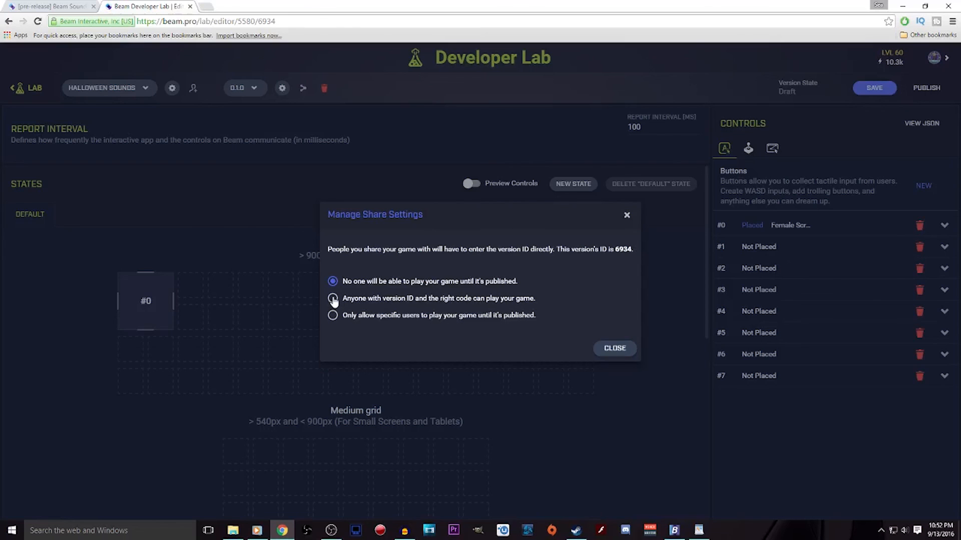
left_click(332, 298)
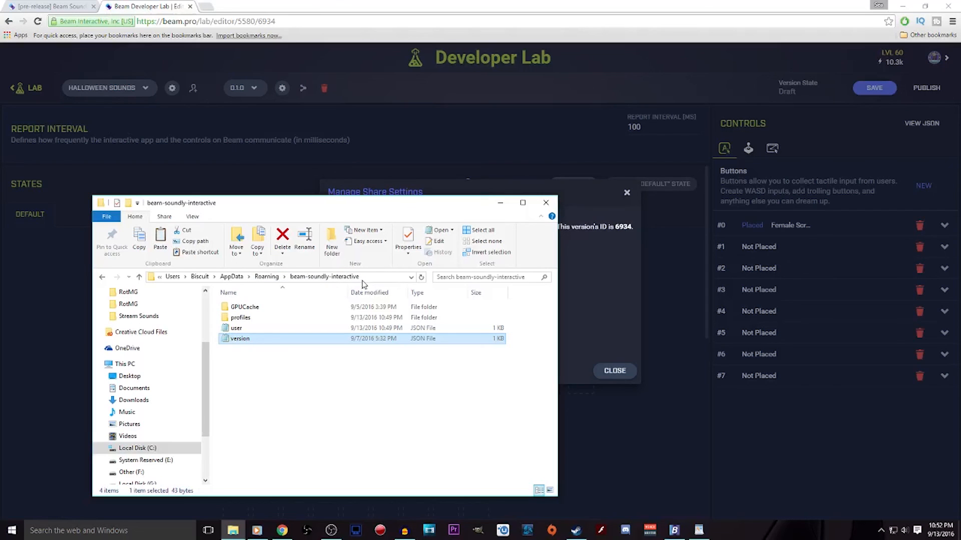
- Browse the beam-soundly-interactive AppData folder, then minimize the windows to the desktop
double_click(239, 338)
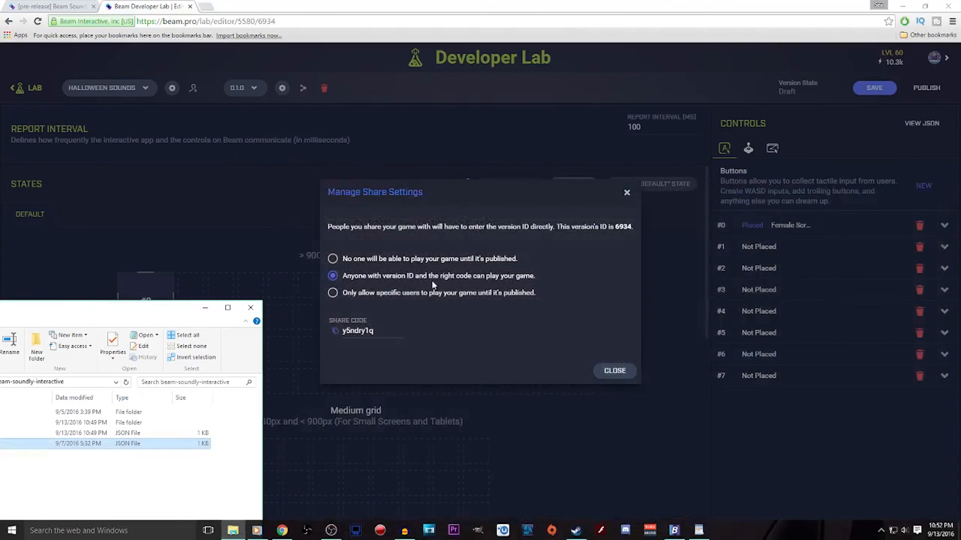
left_click(612, 370)
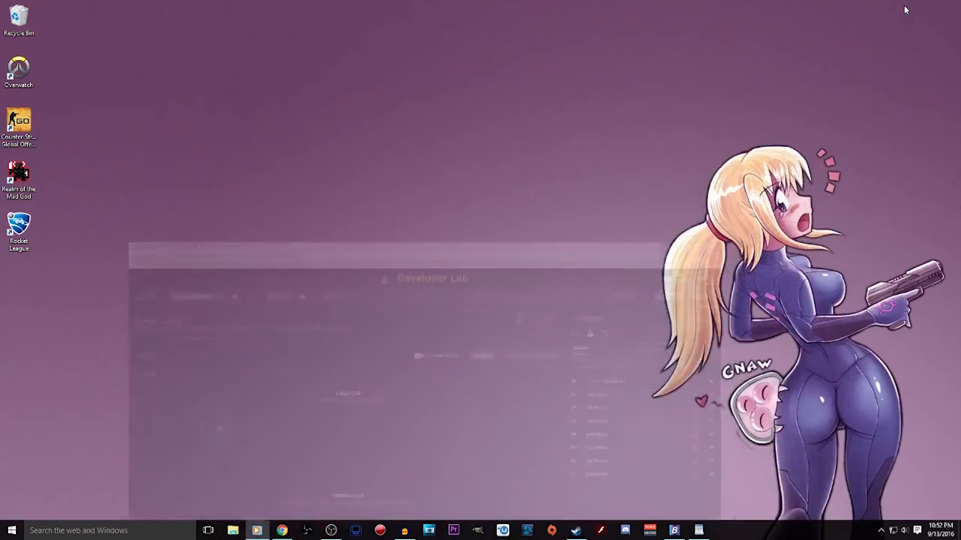
- Restore Soundly Interactive, view its settings (Halloween profile, 15000 cooldown), then the Connected status page
left_click(673, 530)
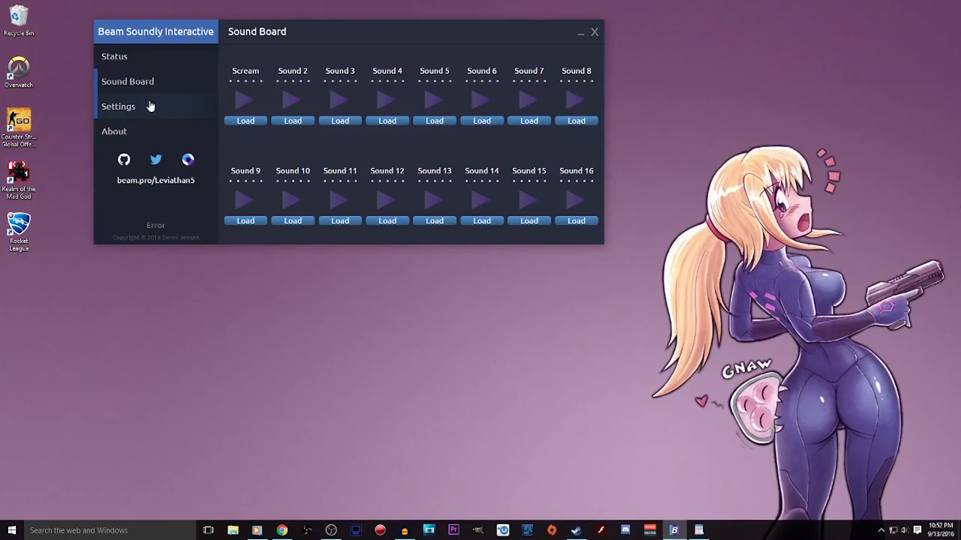
left_click(118, 106)
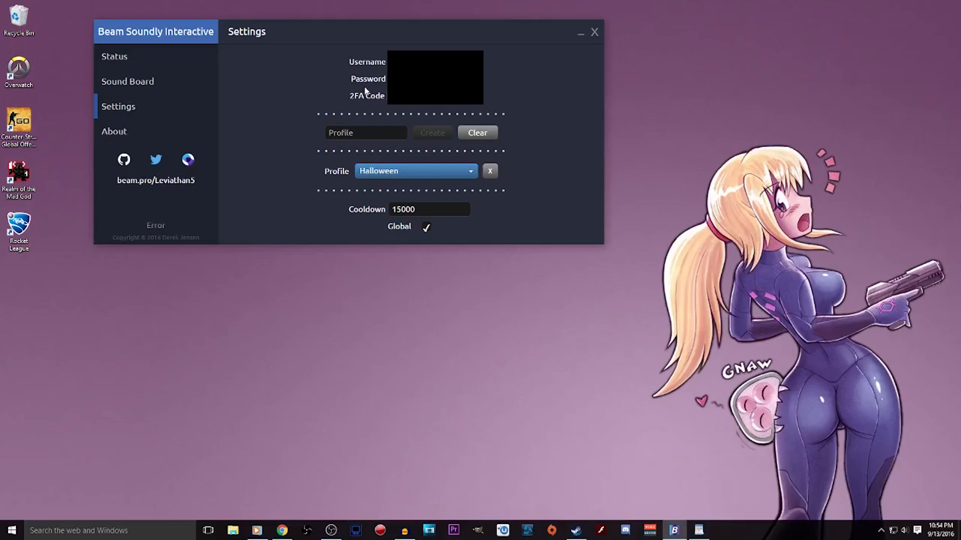
left_click(115, 56)
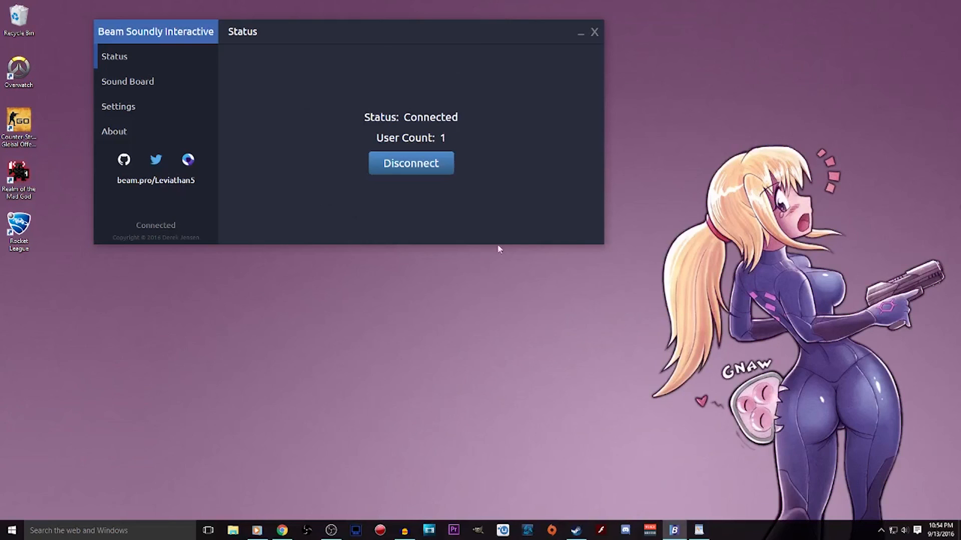
mouse_move(618, 302)
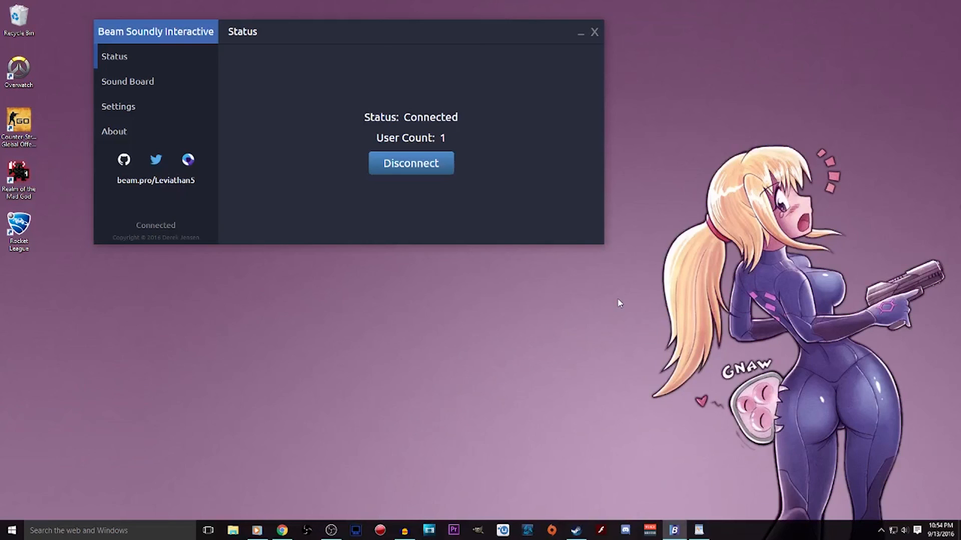